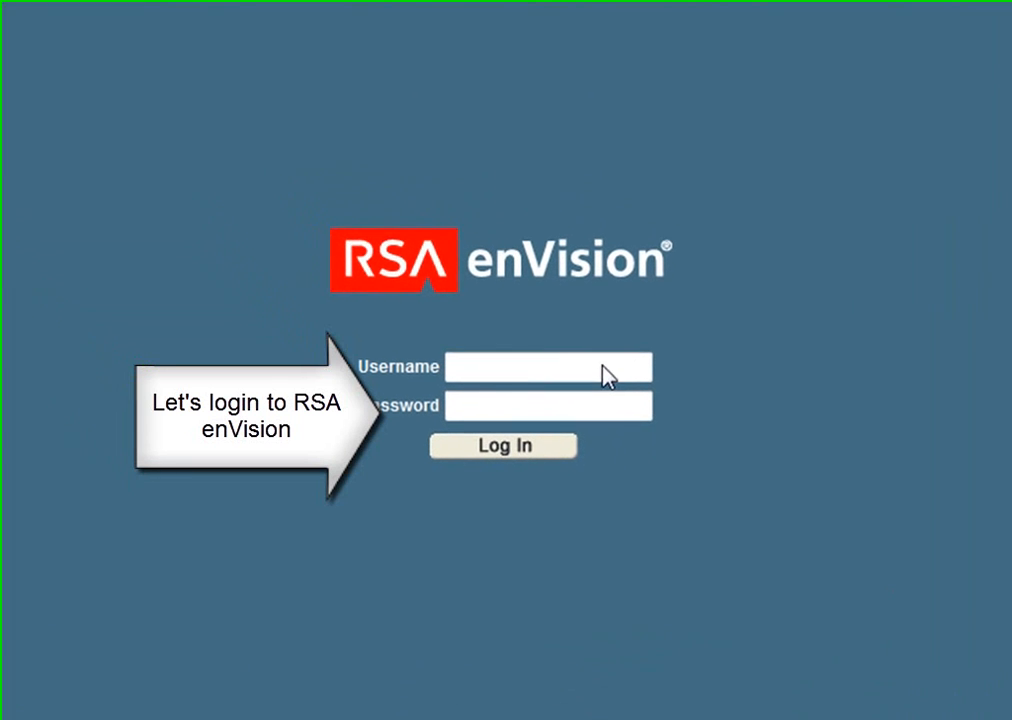
- Fill in the administrator username and password on the enVision login form
{"action": "type", "text": "administrator"}
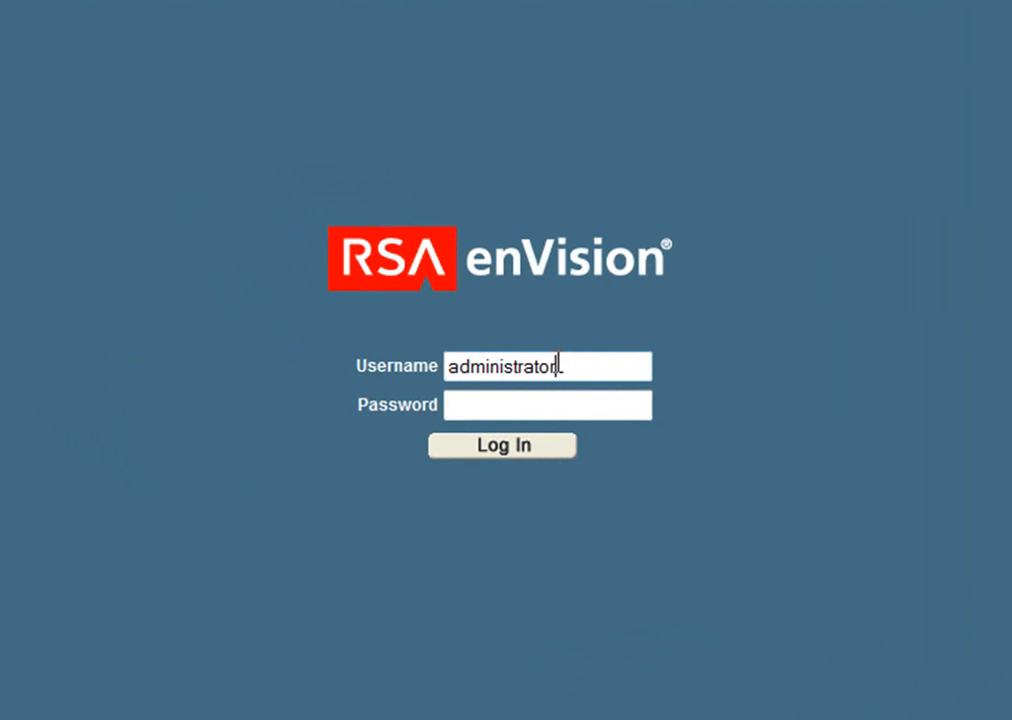
{"action": "type", "text": "password"}
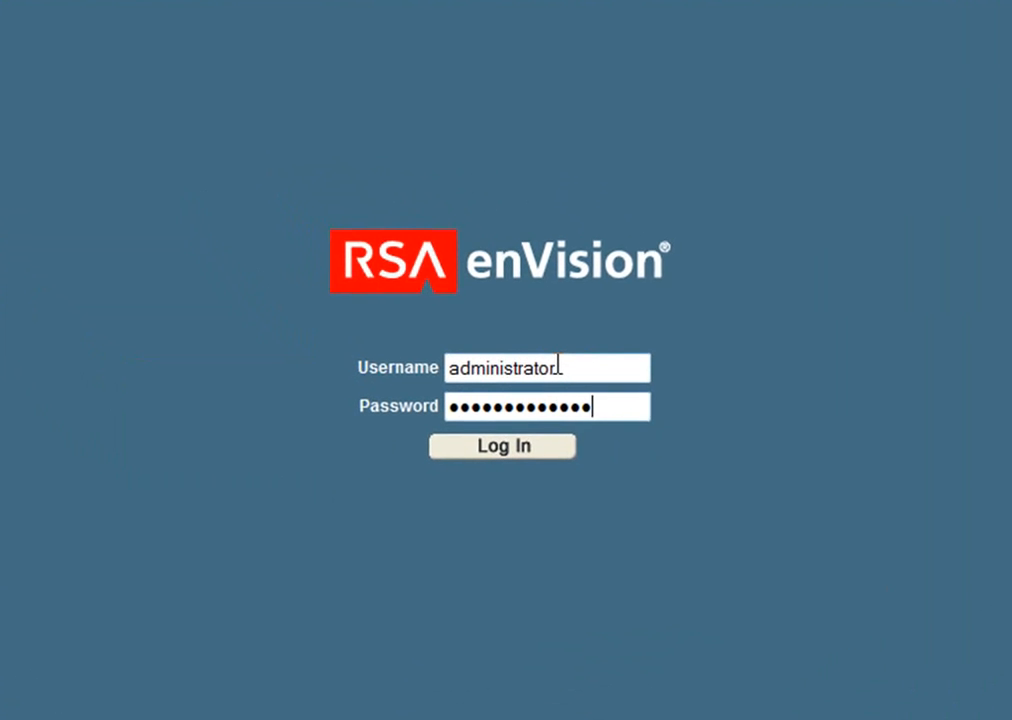
- Sign in and reach System Configuration > Devices > Manage Monitored Devices showing 16 devices
{"action": "left_click", "coordinate": [502, 446]}
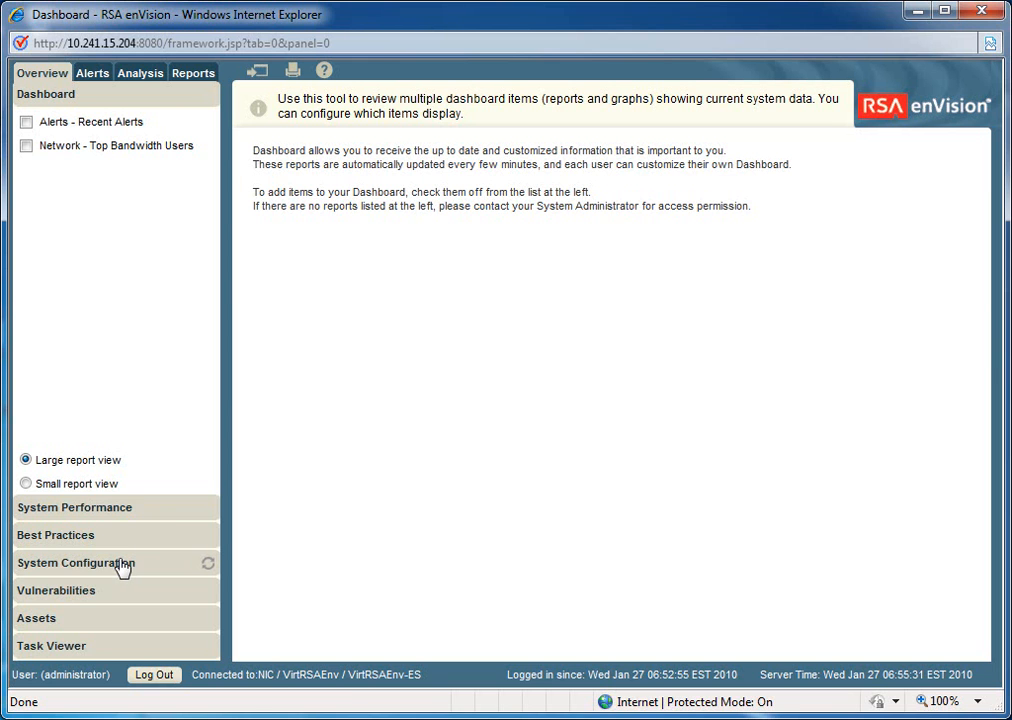
{"action": "left_click", "coordinate": [78, 562]}
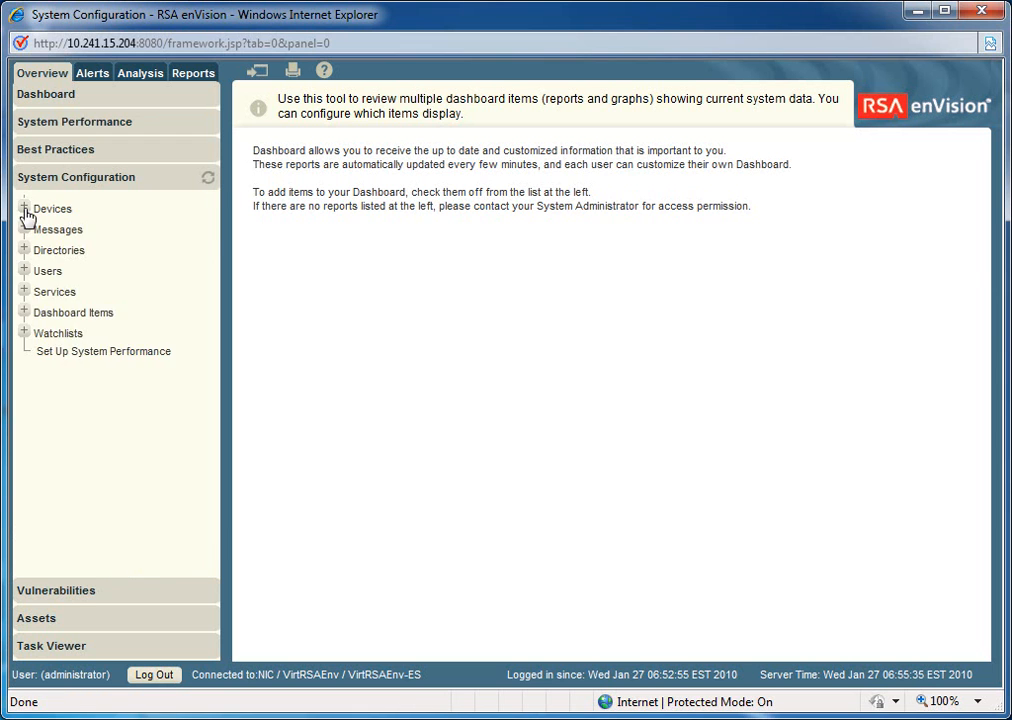
{"action": "left_click", "coordinate": [22, 208]}
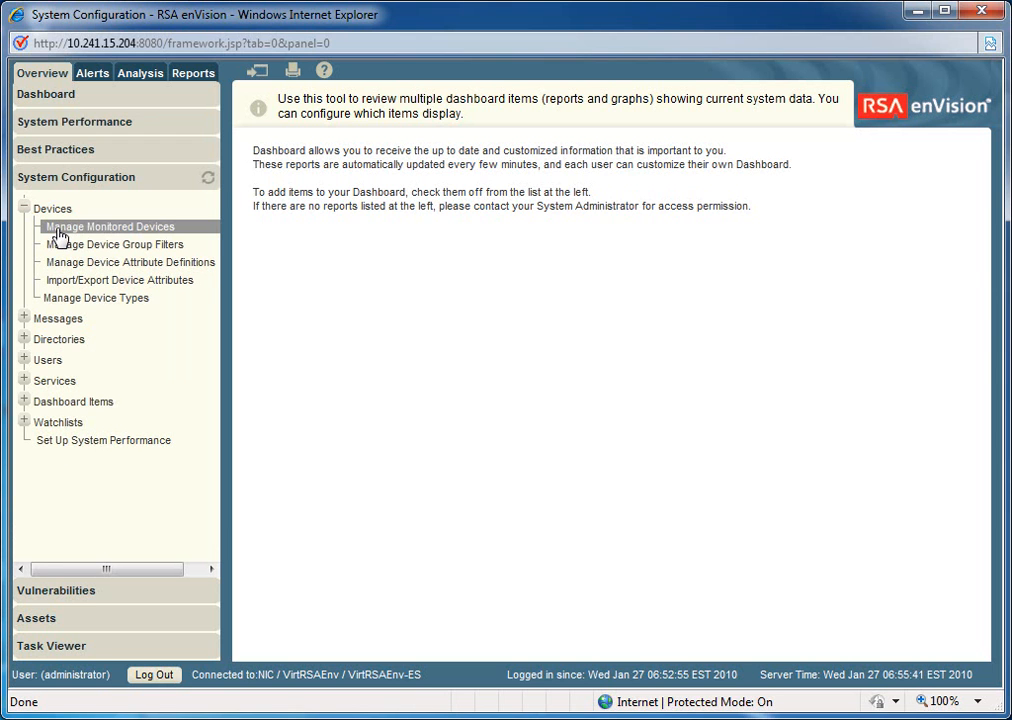
{"action": "left_click", "coordinate": [108, 226]}
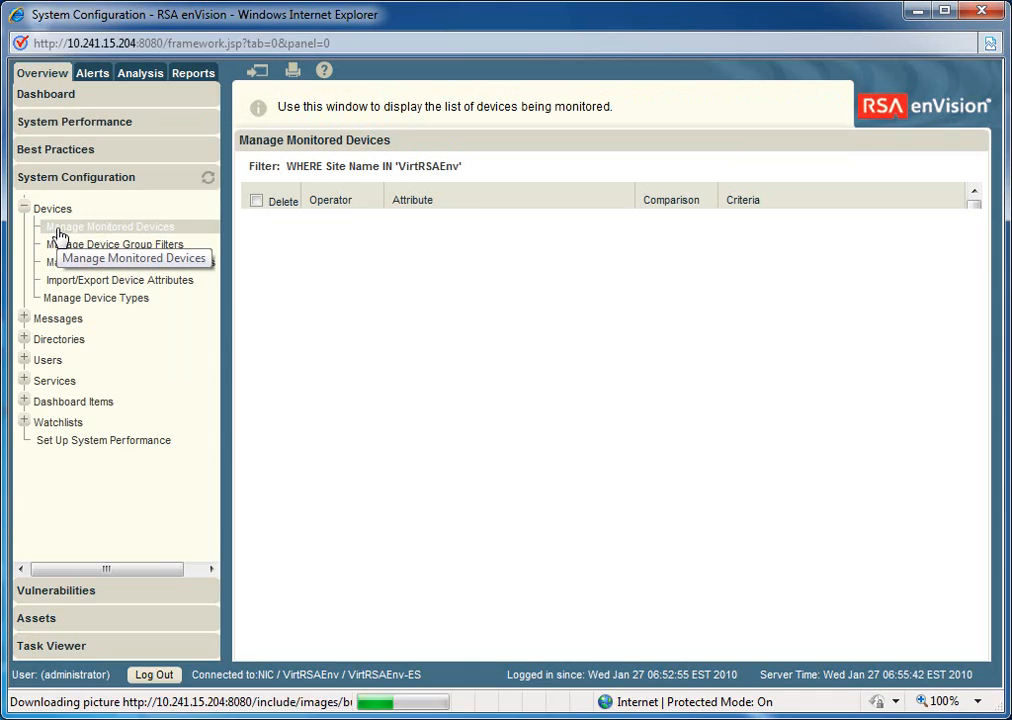
{"action": "left_click", "coordinate": [110, 224]}
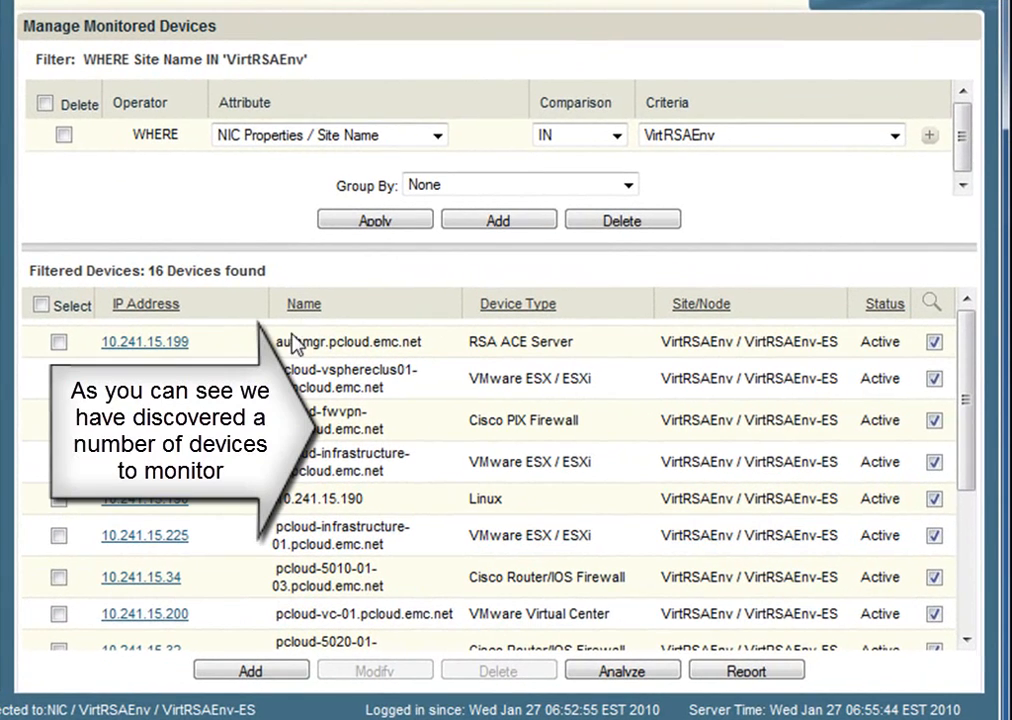
{"action": "mouse_move", "coordinate": [476, 390]}
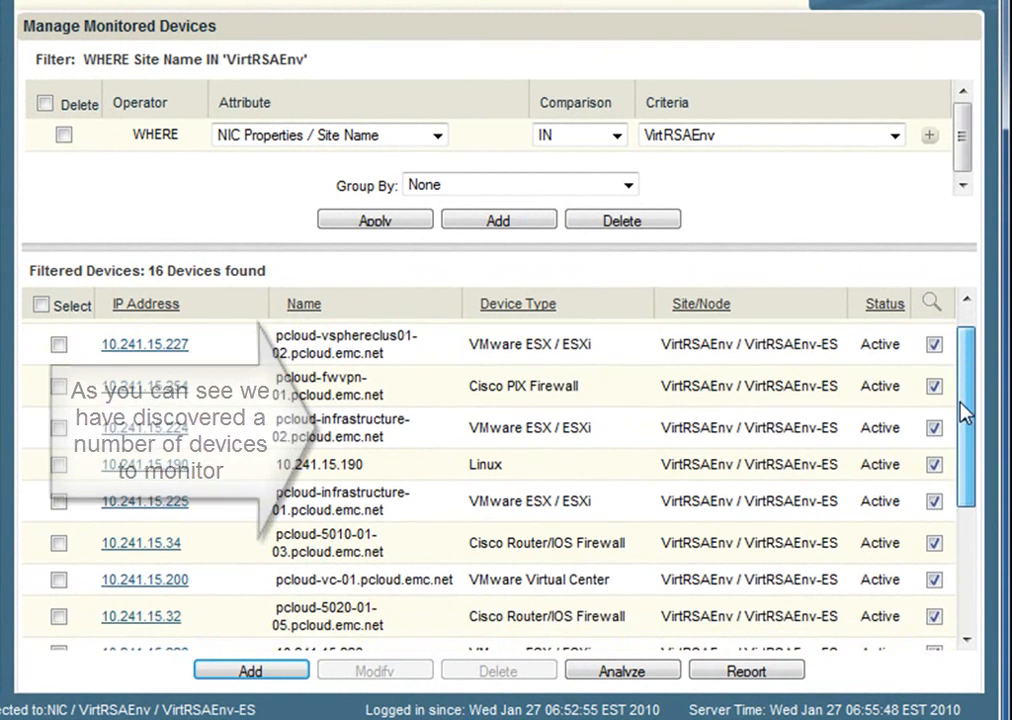
{"action": "scroll", "scroll_direction": "down", "scroll_amount": 3}
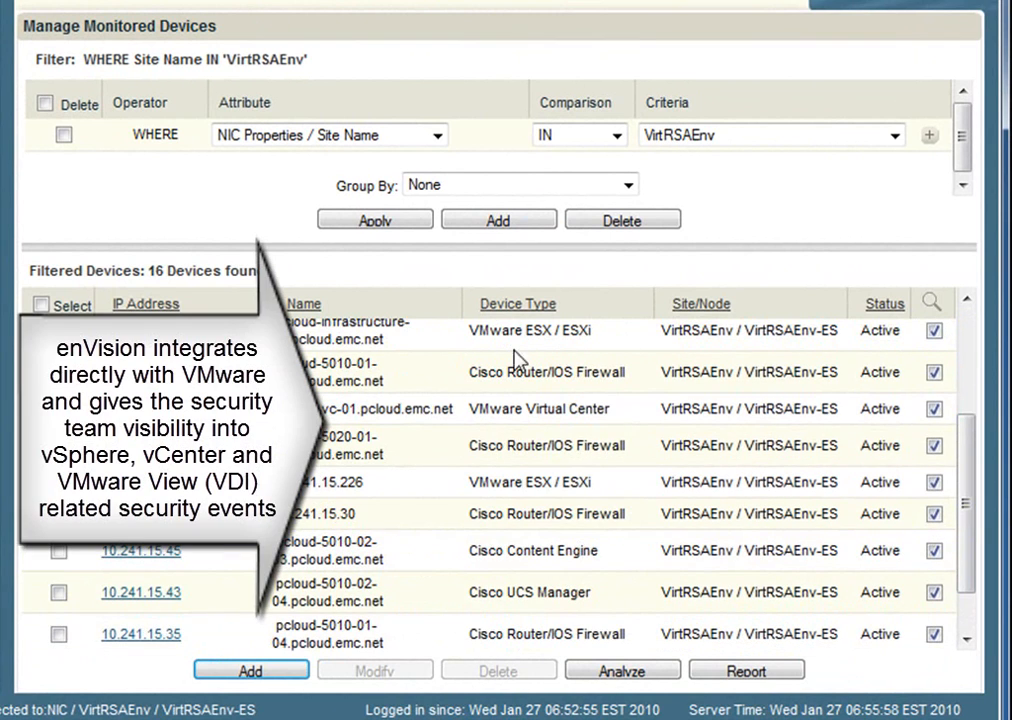
{"action": "mouse_move", "coordinate": [612, 404]}
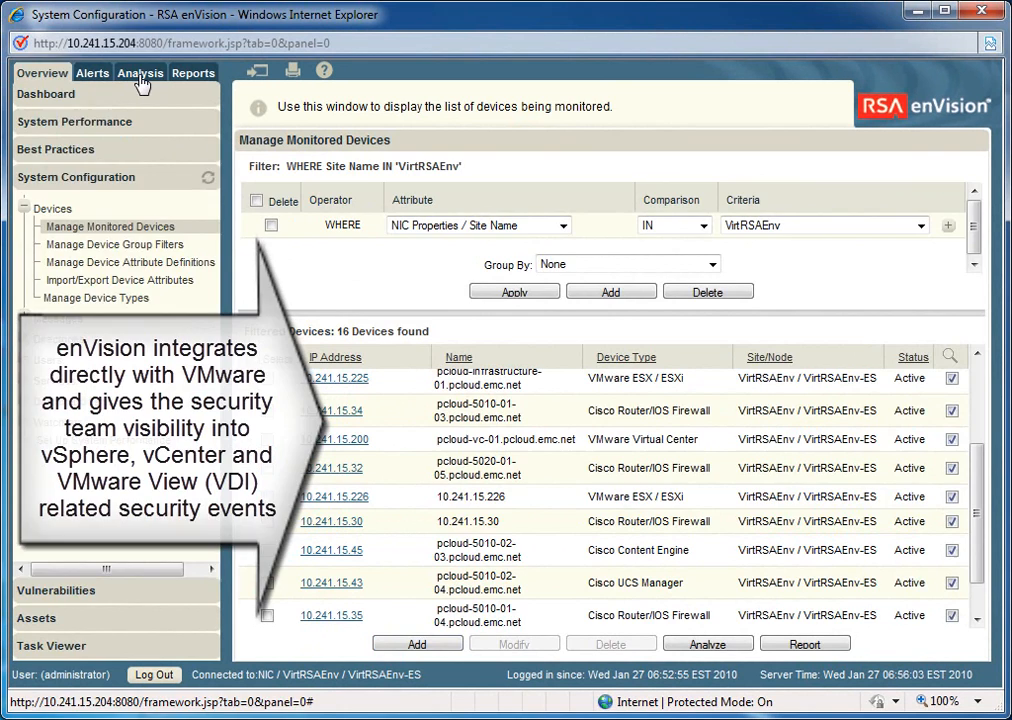
- Show the Analysis event message view for VMware Virtual Center with the Real-time timeframe
{"action": "left_click", "coordinate": [140, 72]}
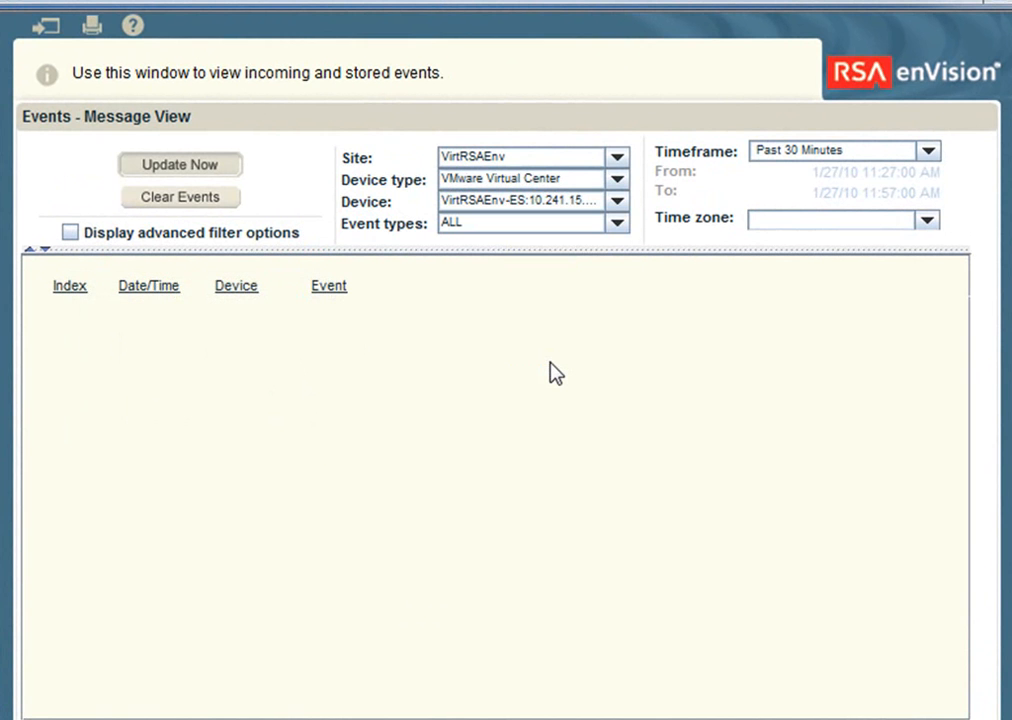
{"action": "left_click", "coordinate": [928, 150]}
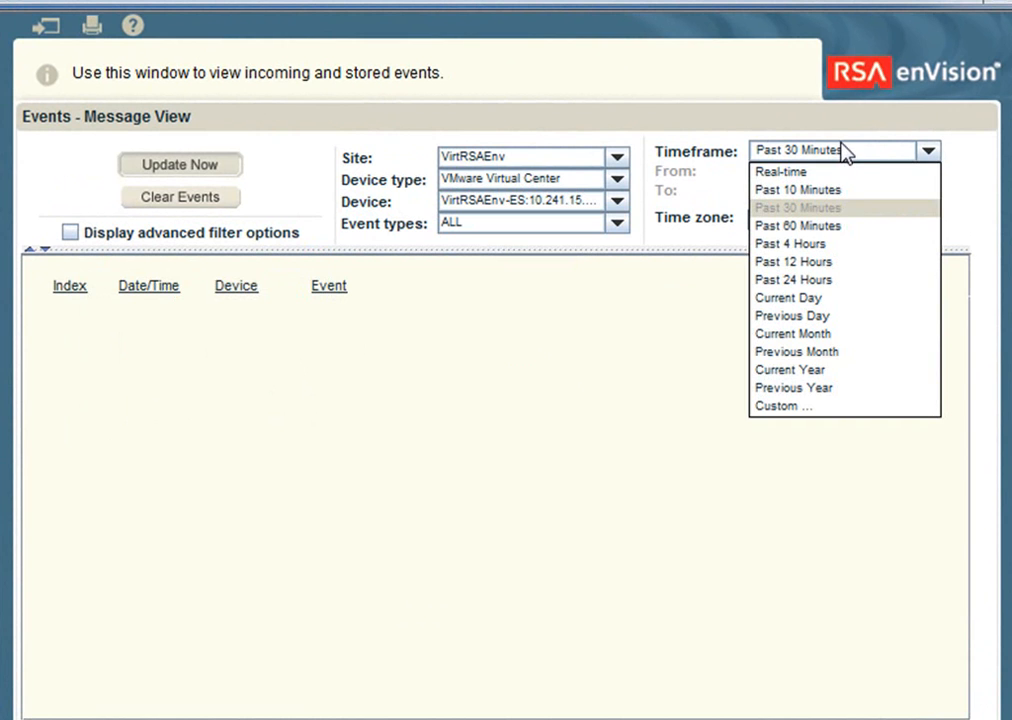
{"action": "left_click", "coordinate": [778, 172]}
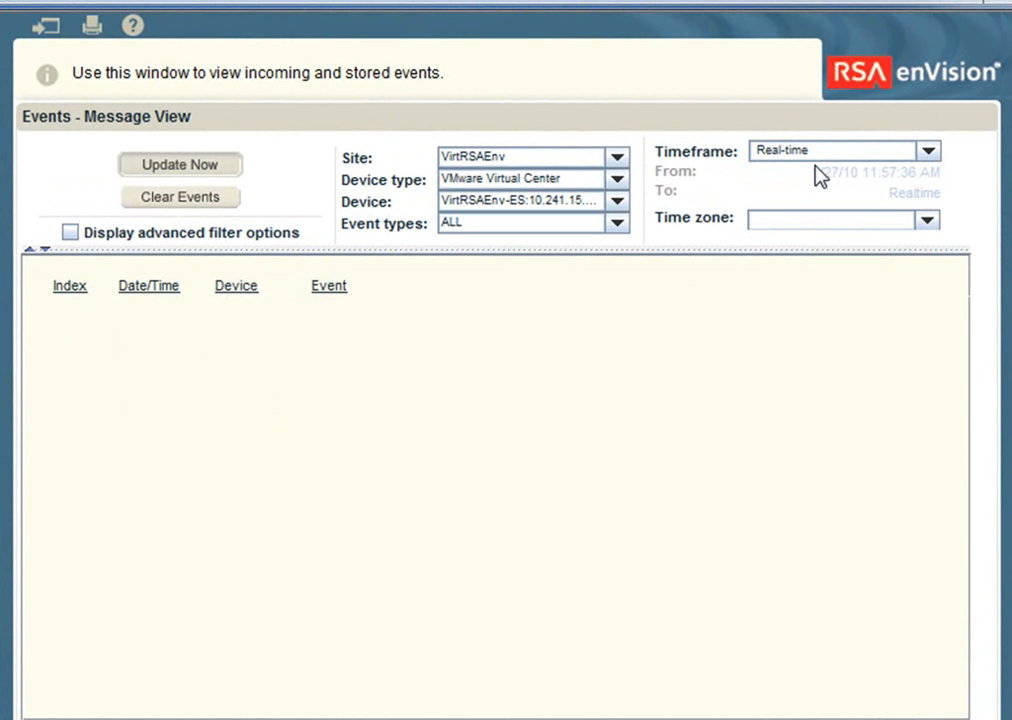
{"action": "left_click", "coordinate": [180, 164]}
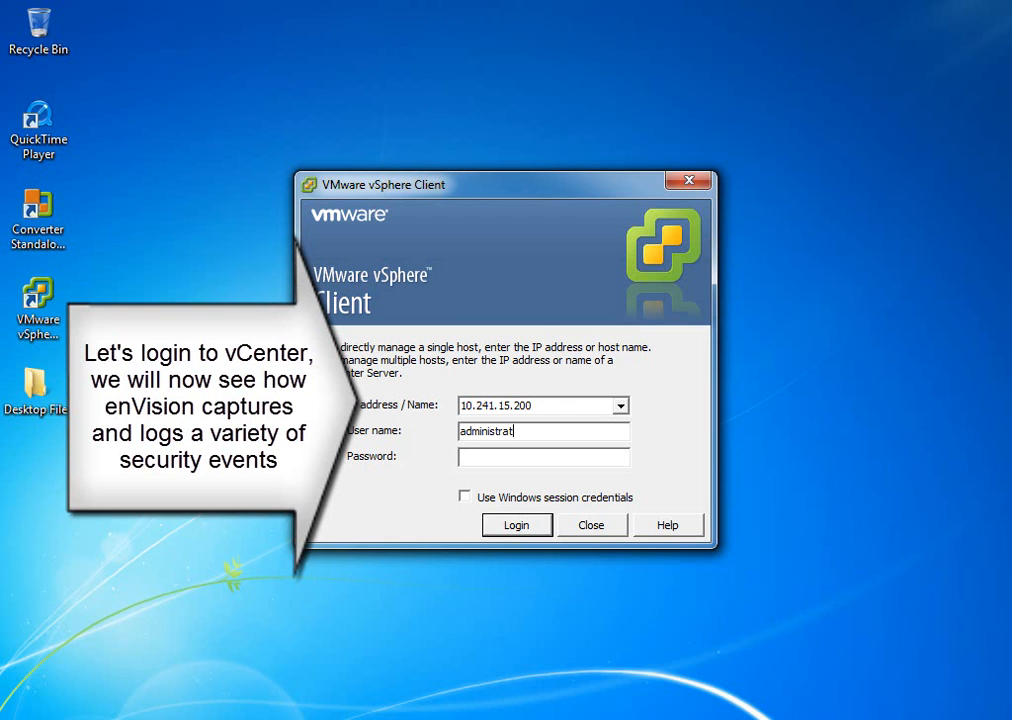
- Log in to vCenter 10.241.15.200 as administrator and reach the PCLOUD-VC-01 Hosts and Clusters inventory
{"action": "type", "text": "or"}
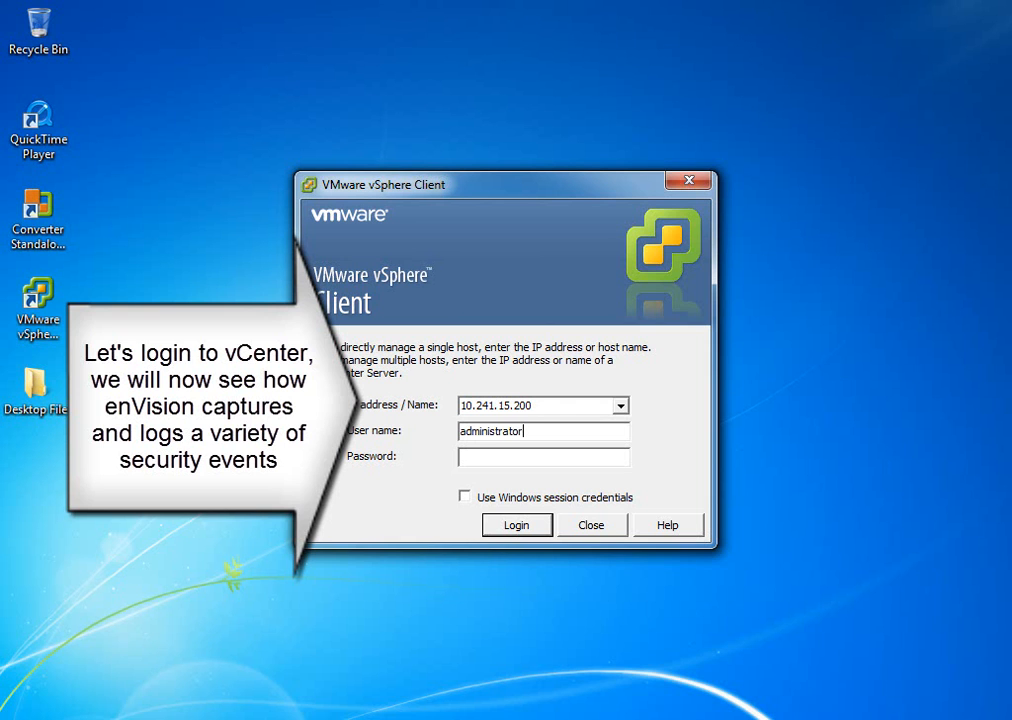
{"action": "left_click", "coordinate": [516, 524]}
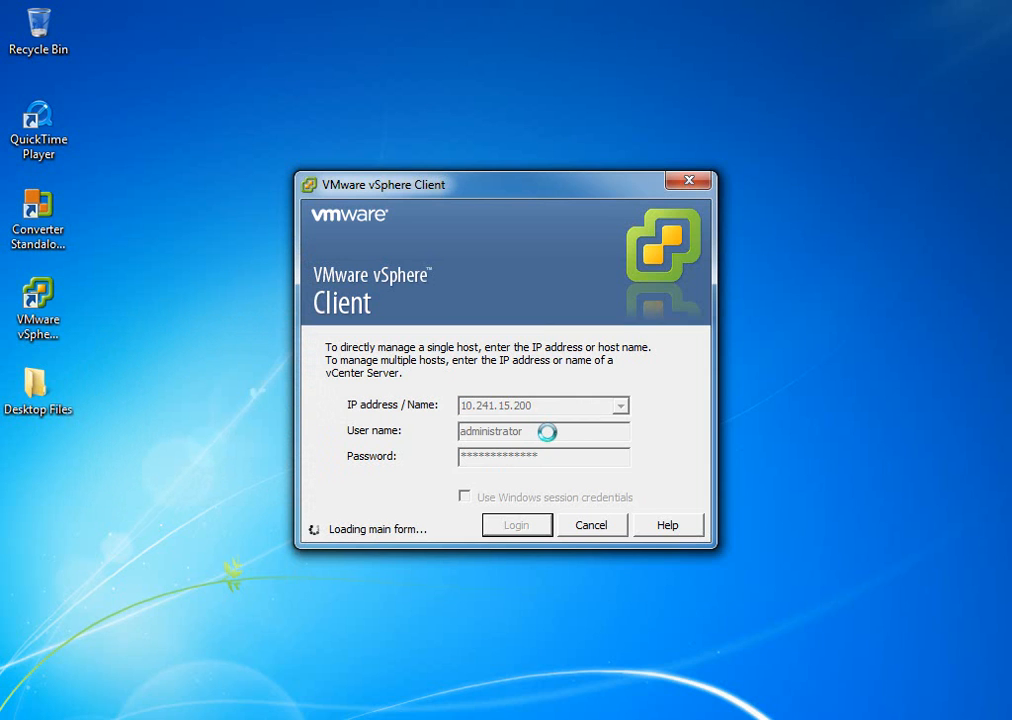
{"action": "mouse_move", "coordinate": [752, 484]}
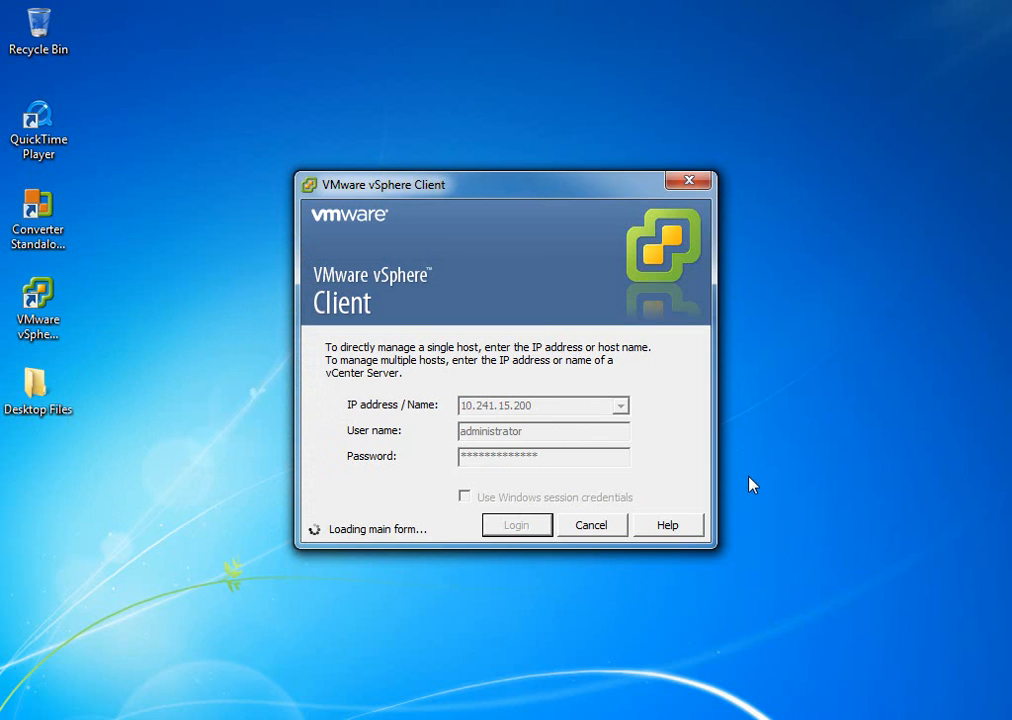
{"action": "left_click", "coordinate": [516, 524]}
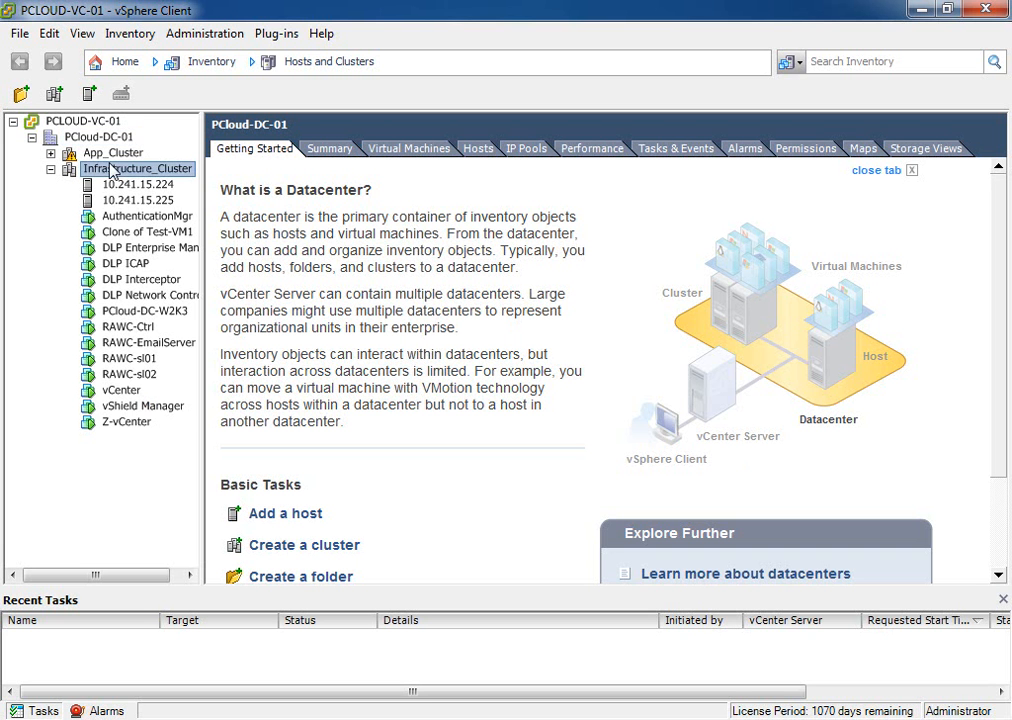
- Start a typical new virtual machine named my-test-vm in the infrastructure cluster
{"action": "right_click", "coordinate": [140, 168]}
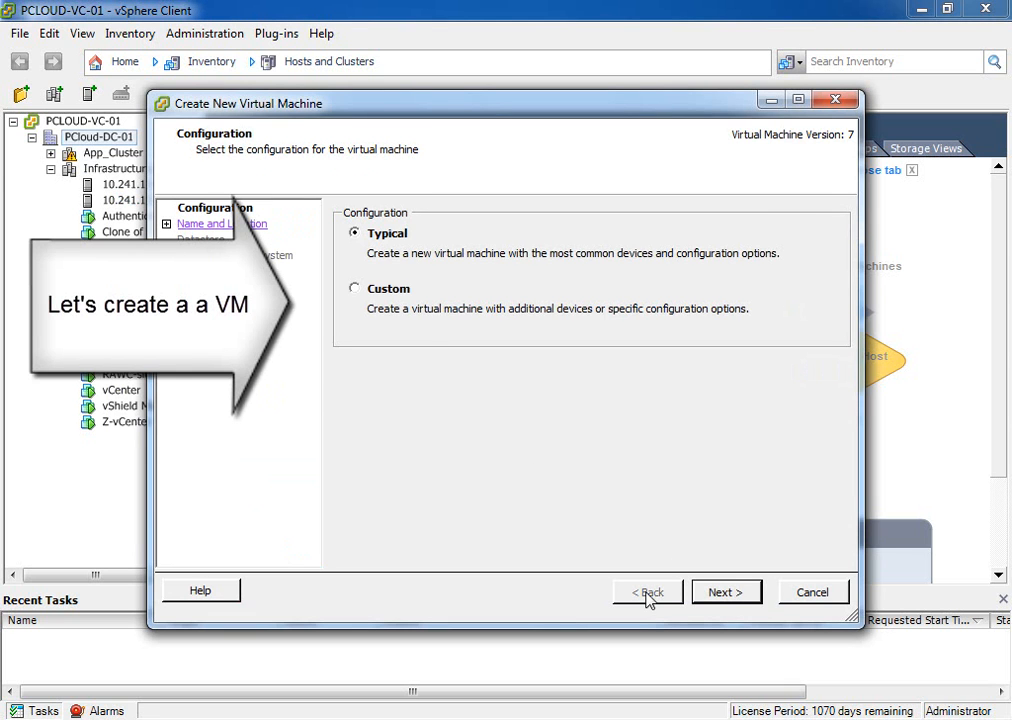
{"action": "left_click", "coordinate": [726, 592]}
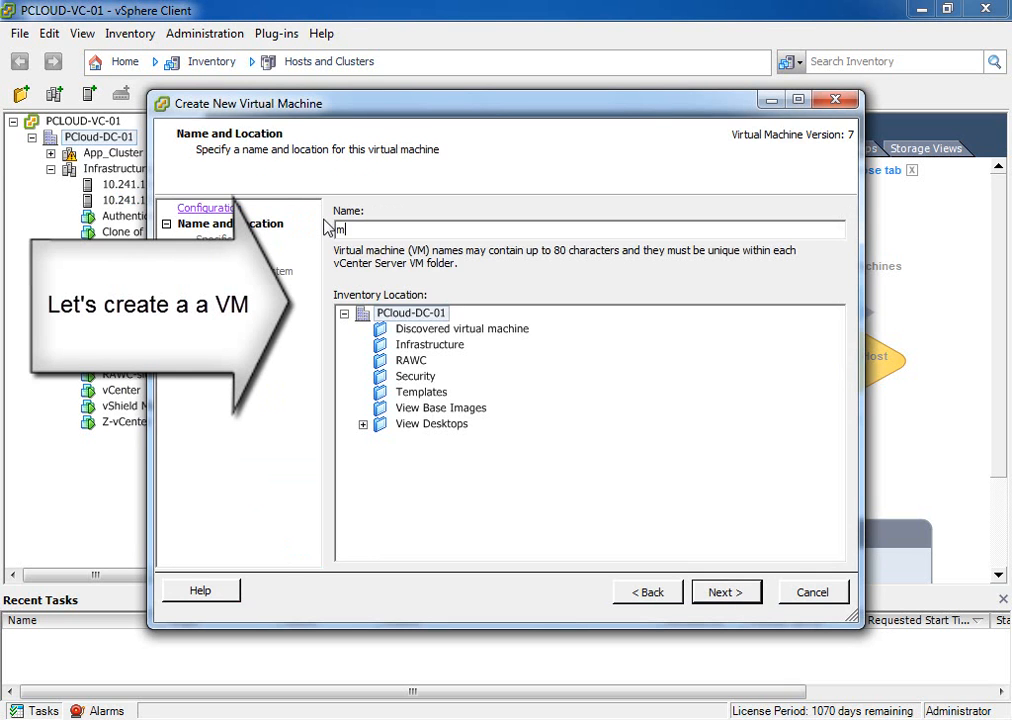
{"action": "type", "text": "y-test-"}
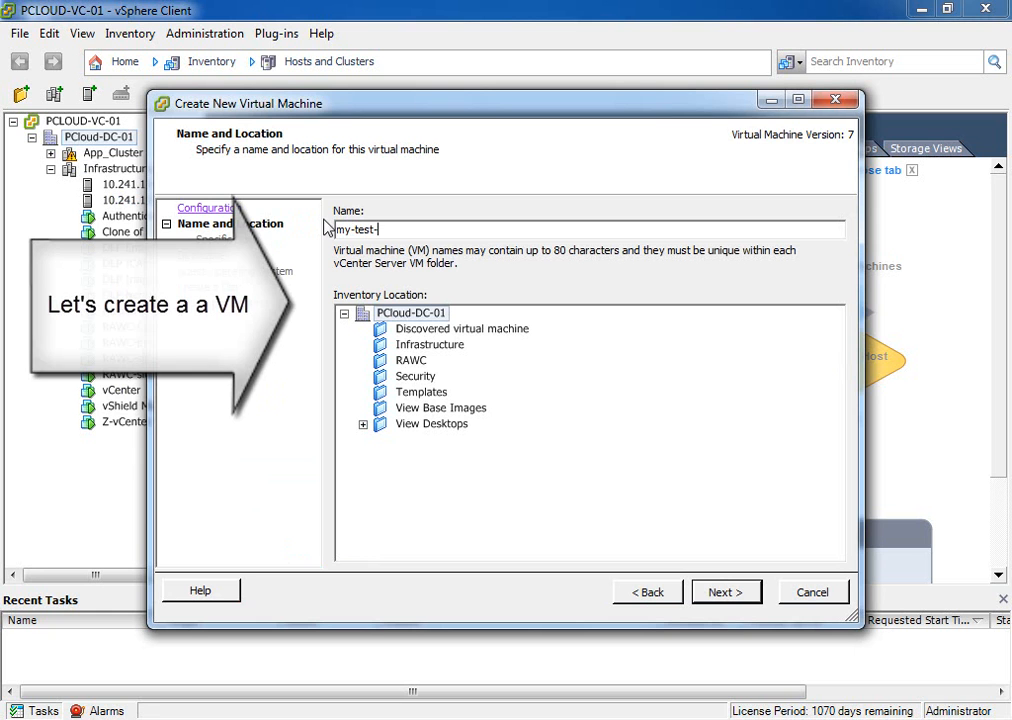
{"action": "left_click", "coordinate": [724, 592]}
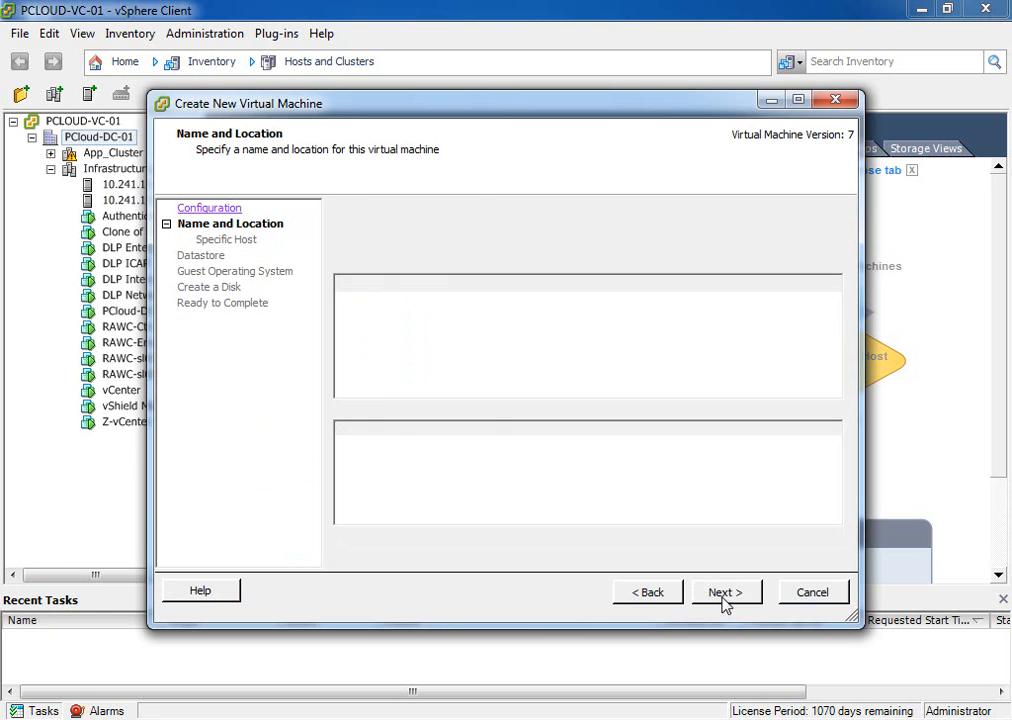
{"action": "left_click", "coordinate": [724, 592]}
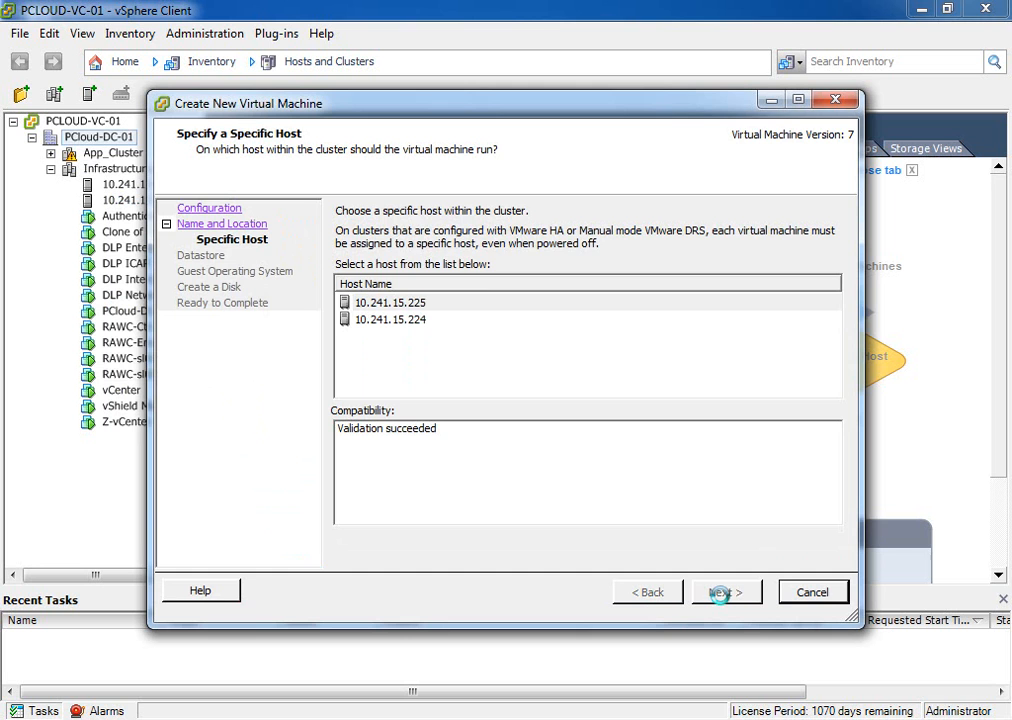
- Place it on host 10.241.15.225, Infrastructure datastore, Windows Server 2003, 8 GB thin-provisioned disk, and create it
{"action": "left_click", "coordinate": [724, 592]}
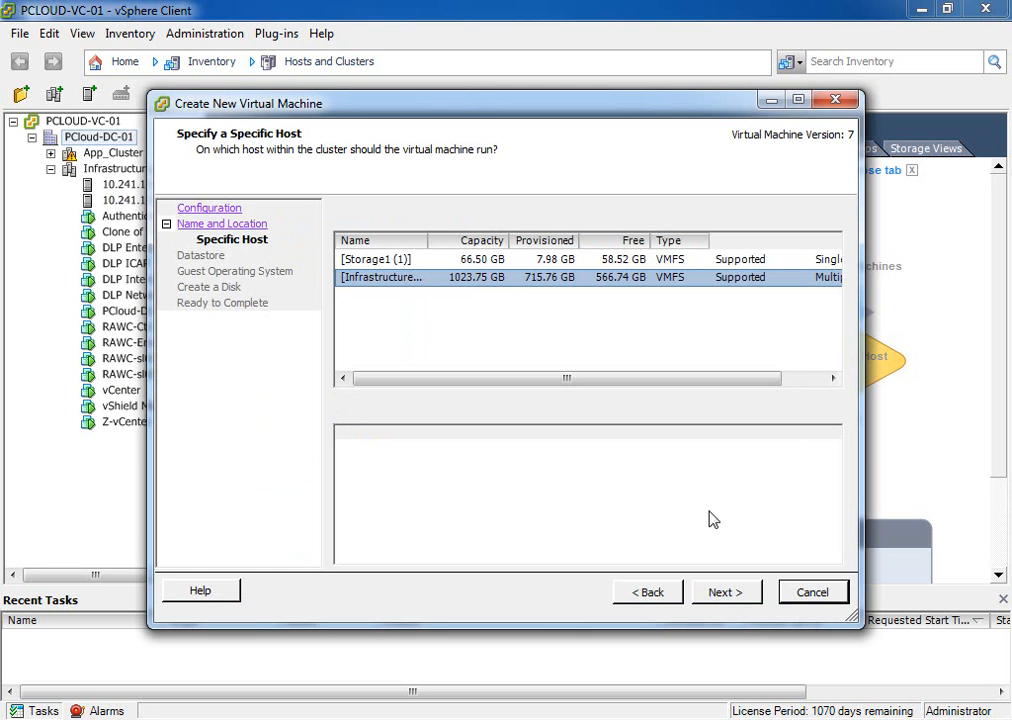
{"action": "left_click", "coordinate": [726, 592]}
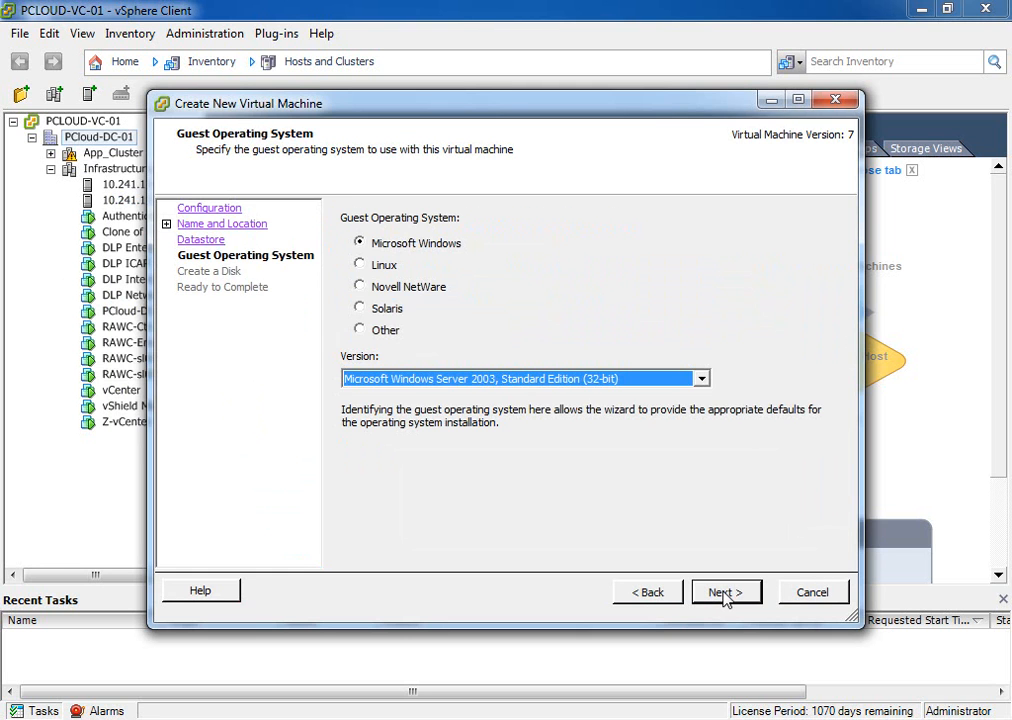
{"action": "left_click", "coordinate": [726, 592]}
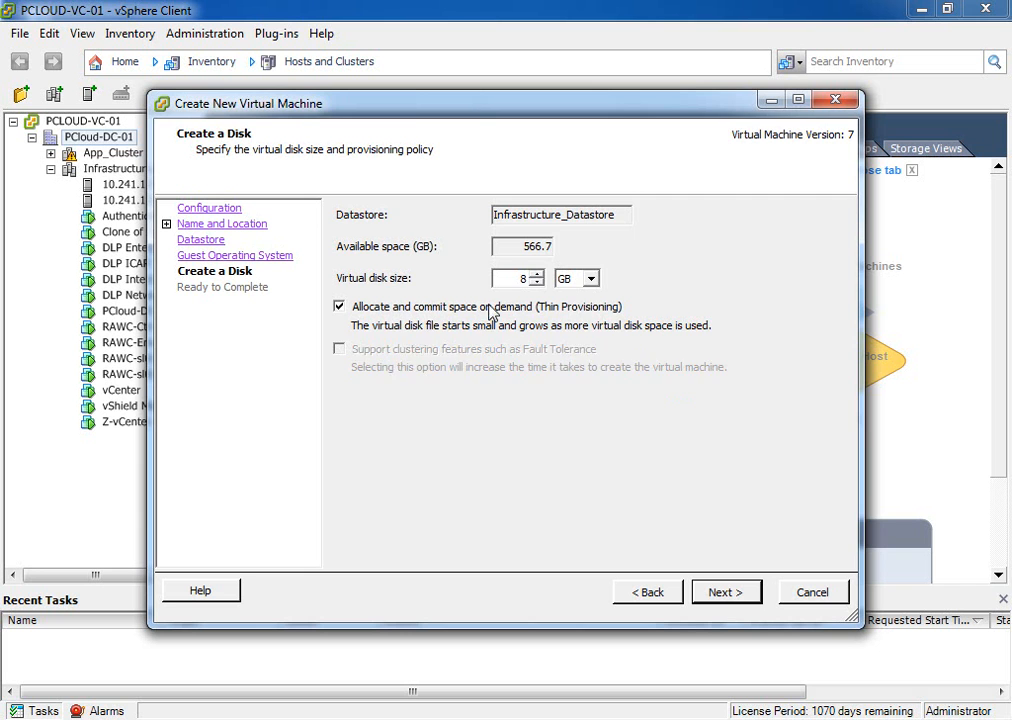
{"action": "left_click", "coordinate": [726, 592]}
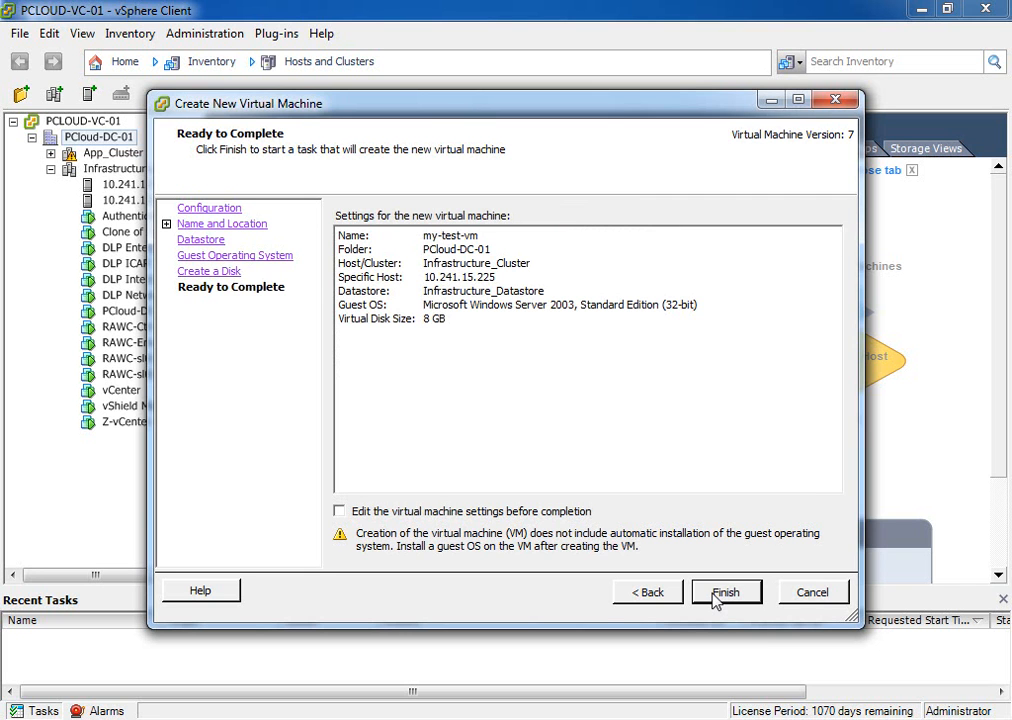
{"action": "left_click", "coordinate": [726, 592]}
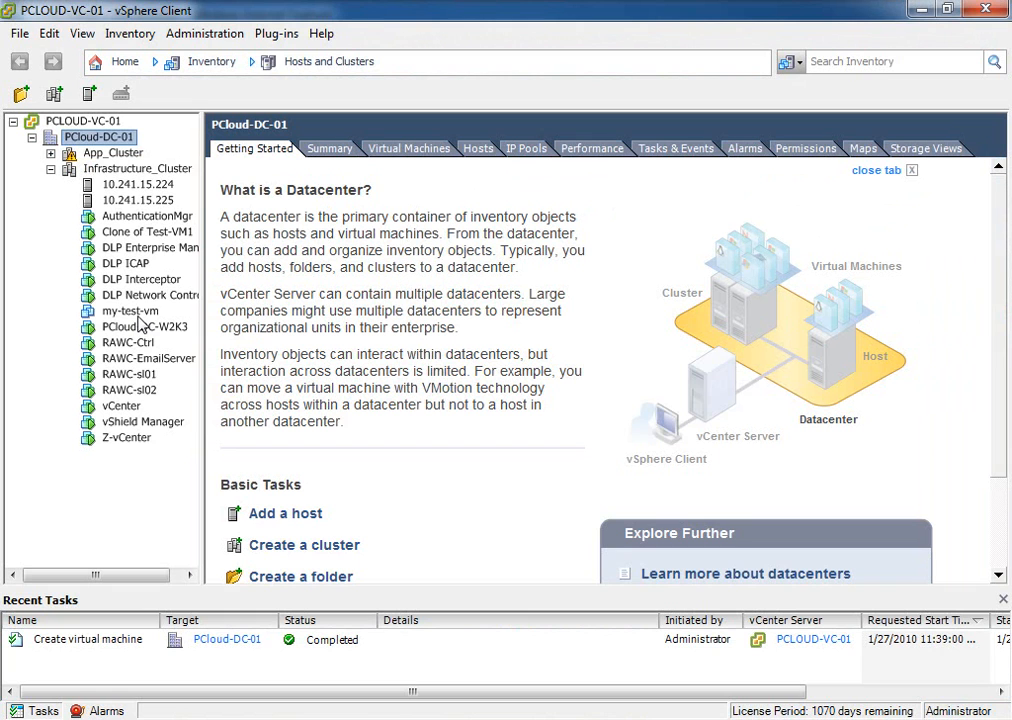
- Power on my-test-vm and start the Clone Virtual Machine wizard for it
{"action": "right_click", "coordinate": [128, 310]}
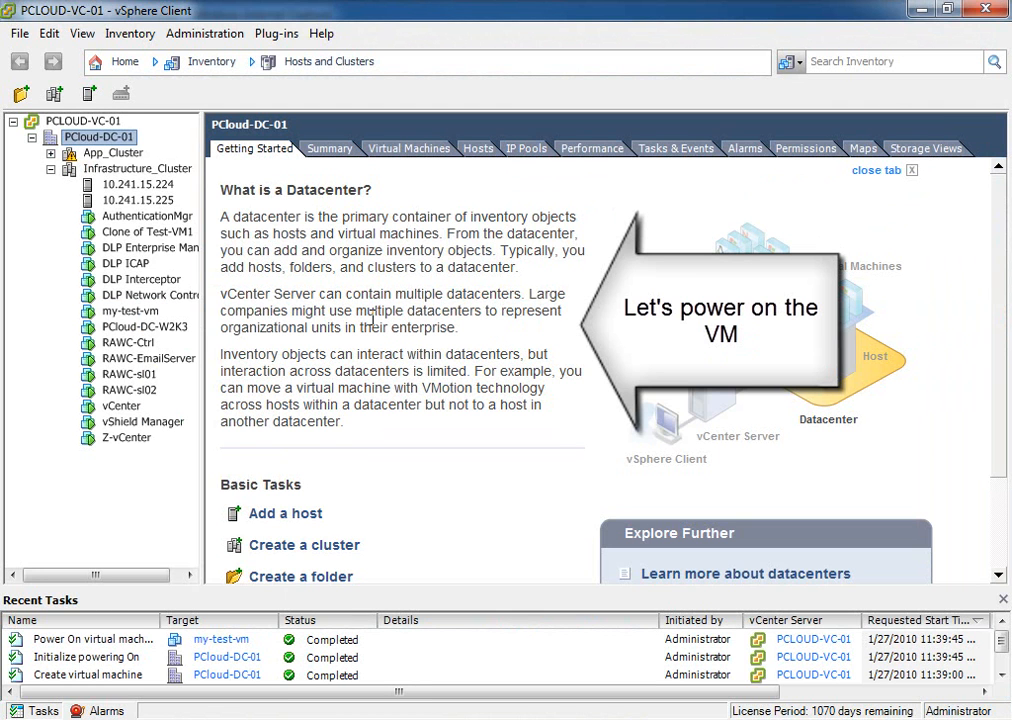
{"action": "right_click", "coordinate": [128, 310]}
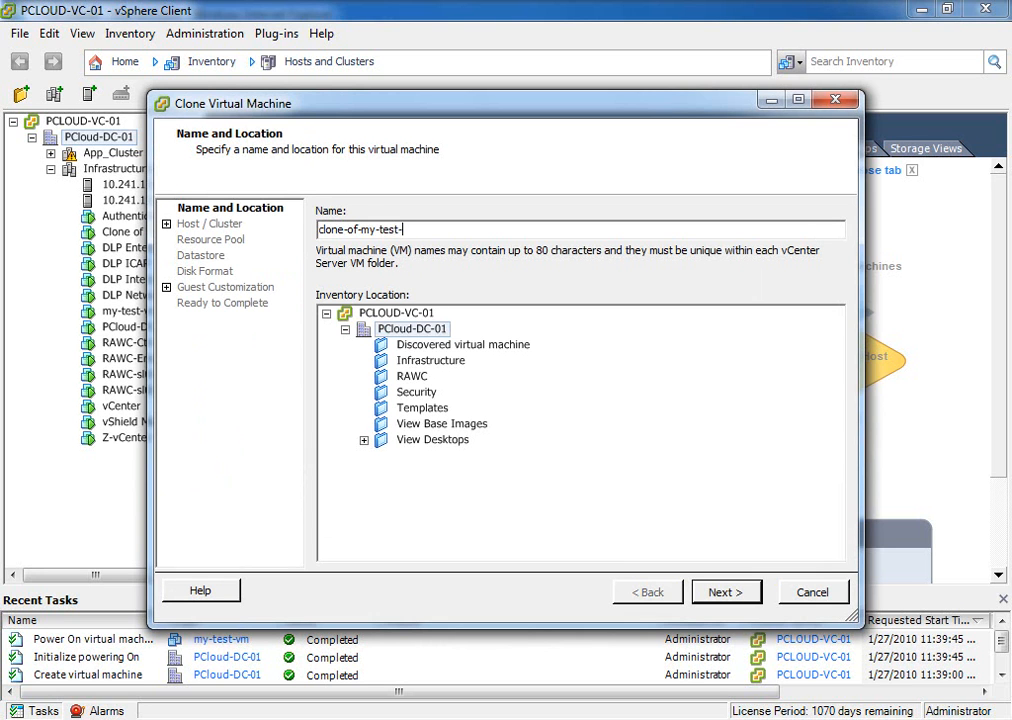
- Clone it as clone-of-my-test-vm on host 10.241.15.225, Infrastructure datastore, thin-provisioned disks
{"action": "type", "text": "vm"}
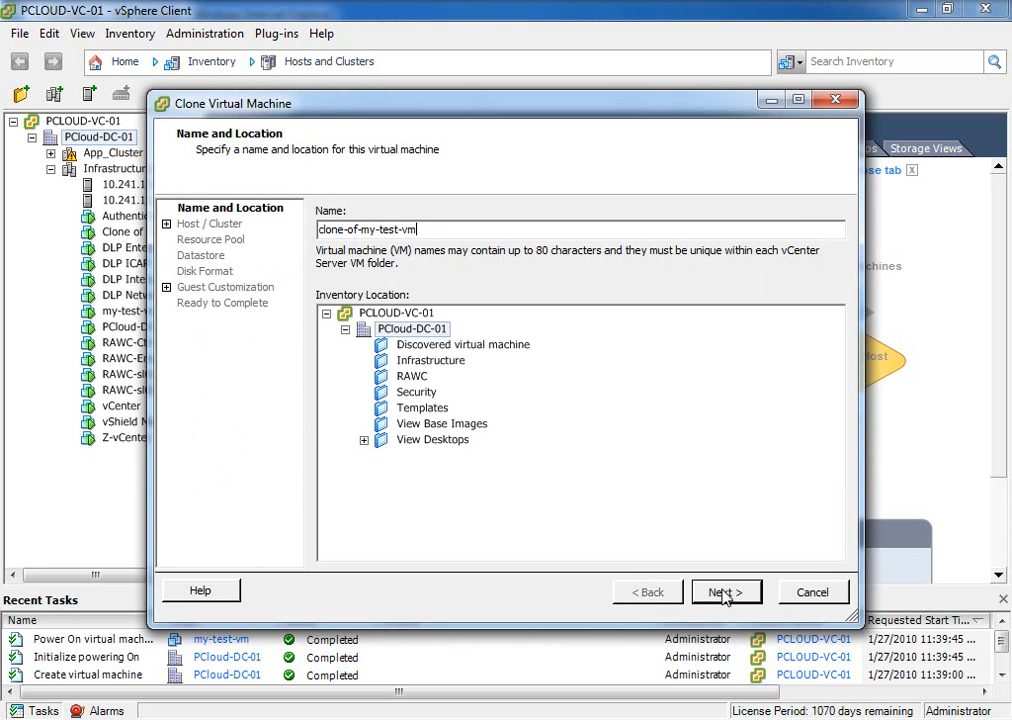
{"action": "left_click", "coordinate": [726, 592]}
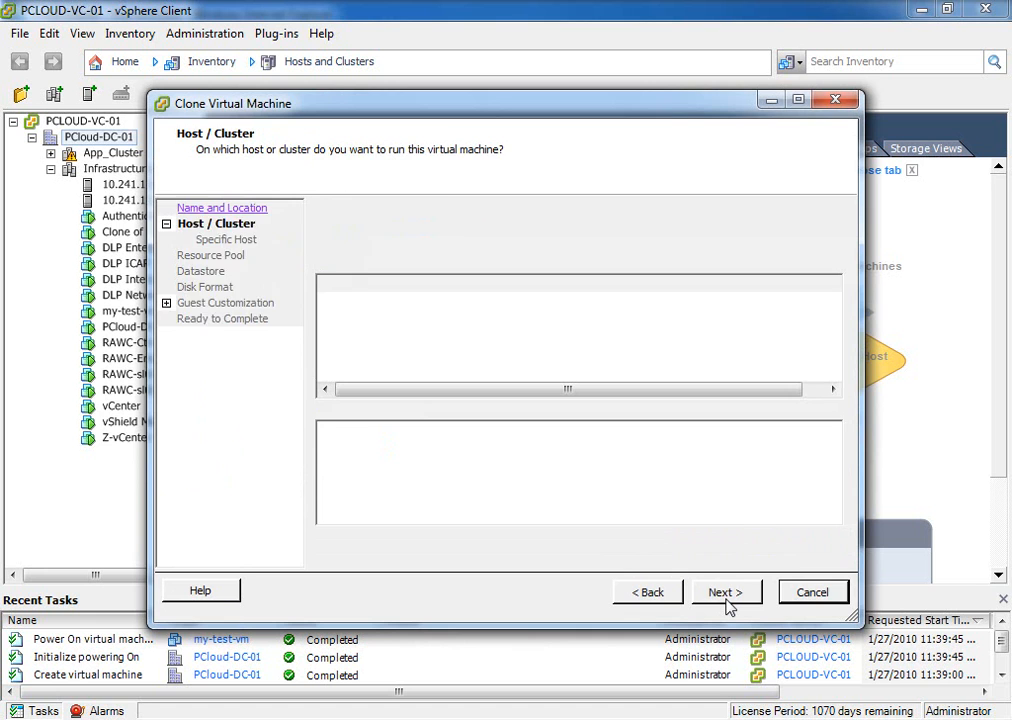
{"action": "left_click", "coordinate": [724, 592]}
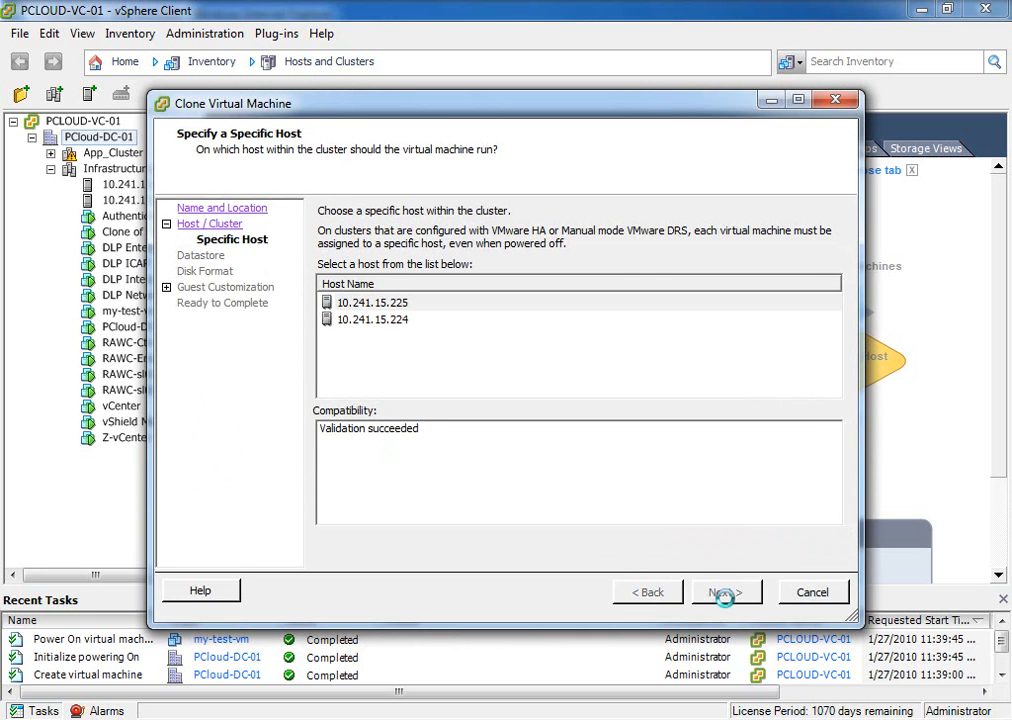
{"action": "left_click", "coordinate": [726, 592]}
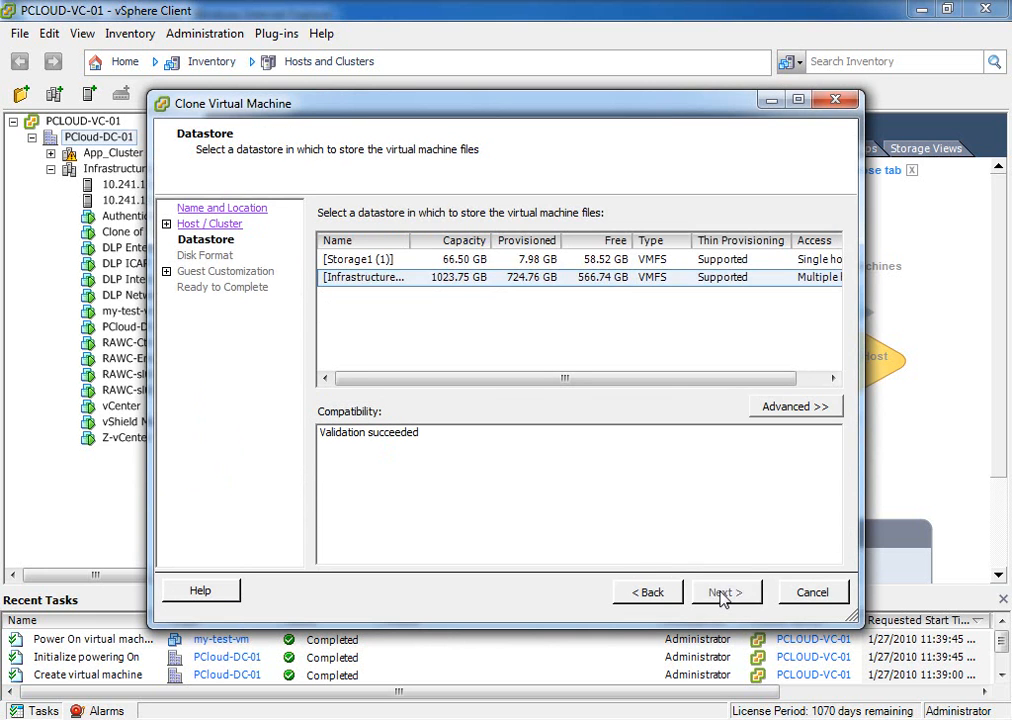
{"action": "left_click", "coordinate": [726, 592]}
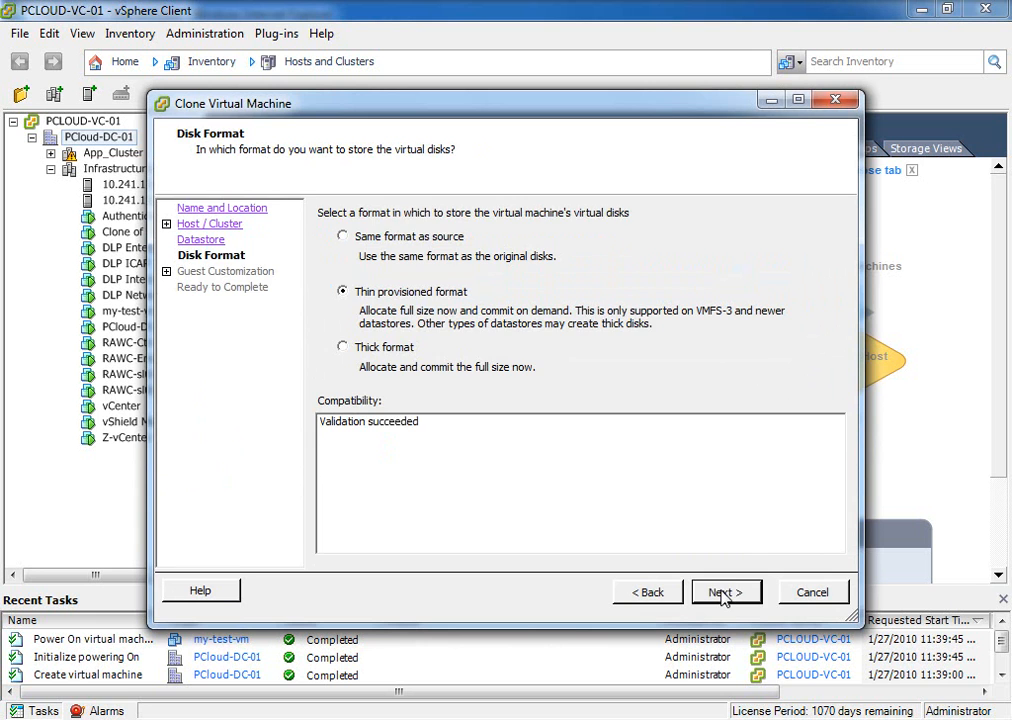
{"action": "left_click", "coordinate": [726, 592]}
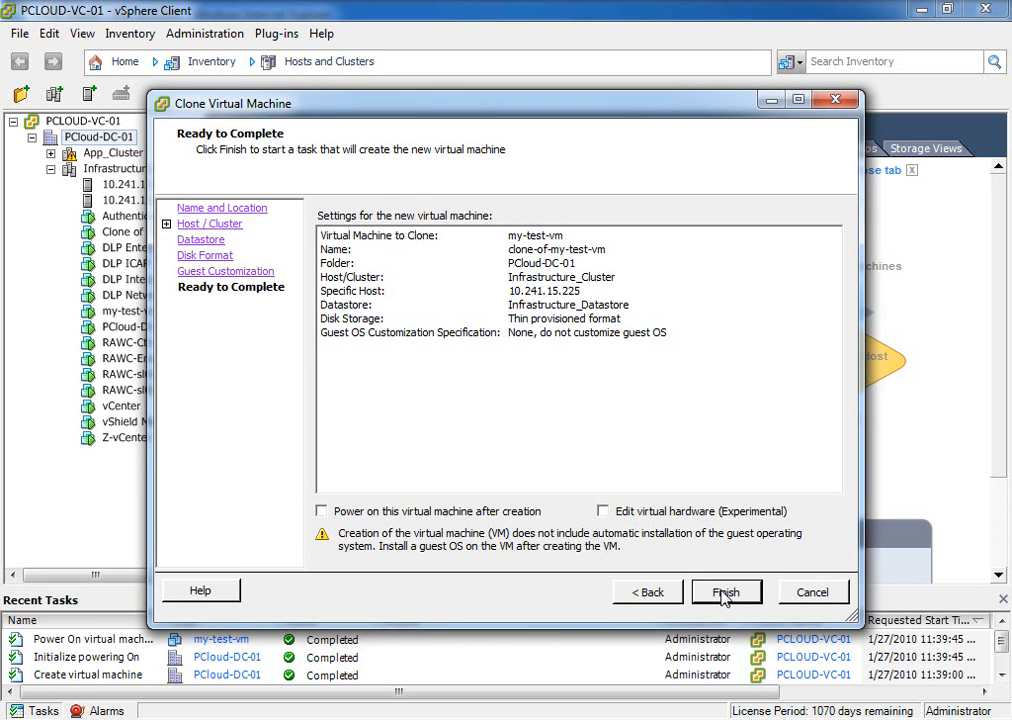
{"action": "left_click", "coordinate": [726, 592]}
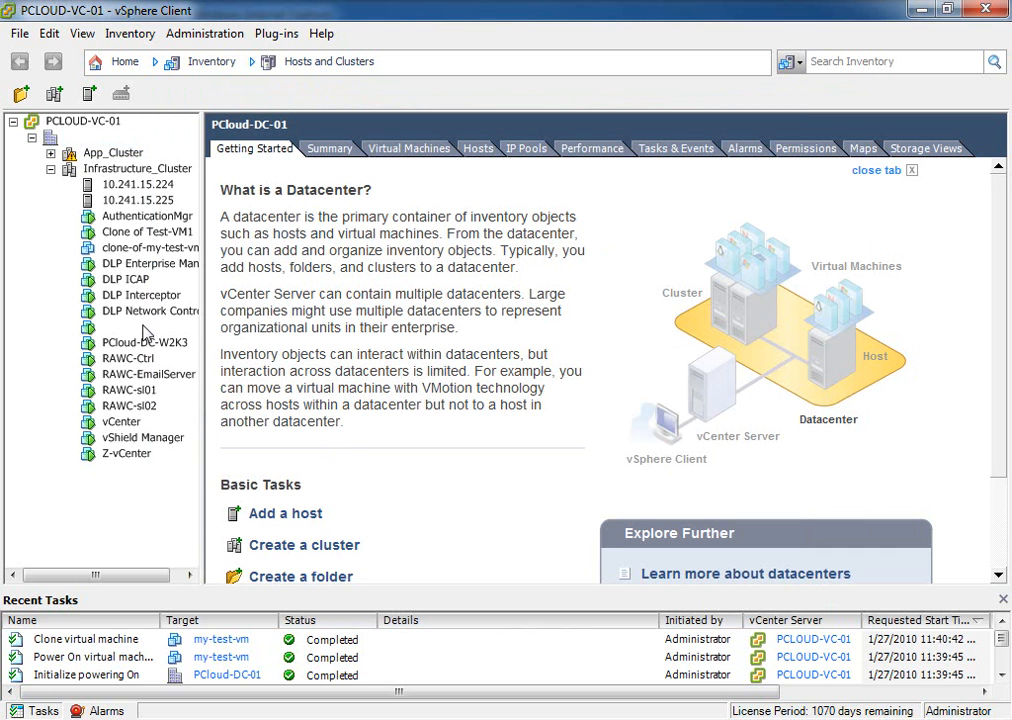
- Power off my-test-vm and delete it from disk, confirming both prompts
{"action": "right_click", "coordinate": [120, 328]}
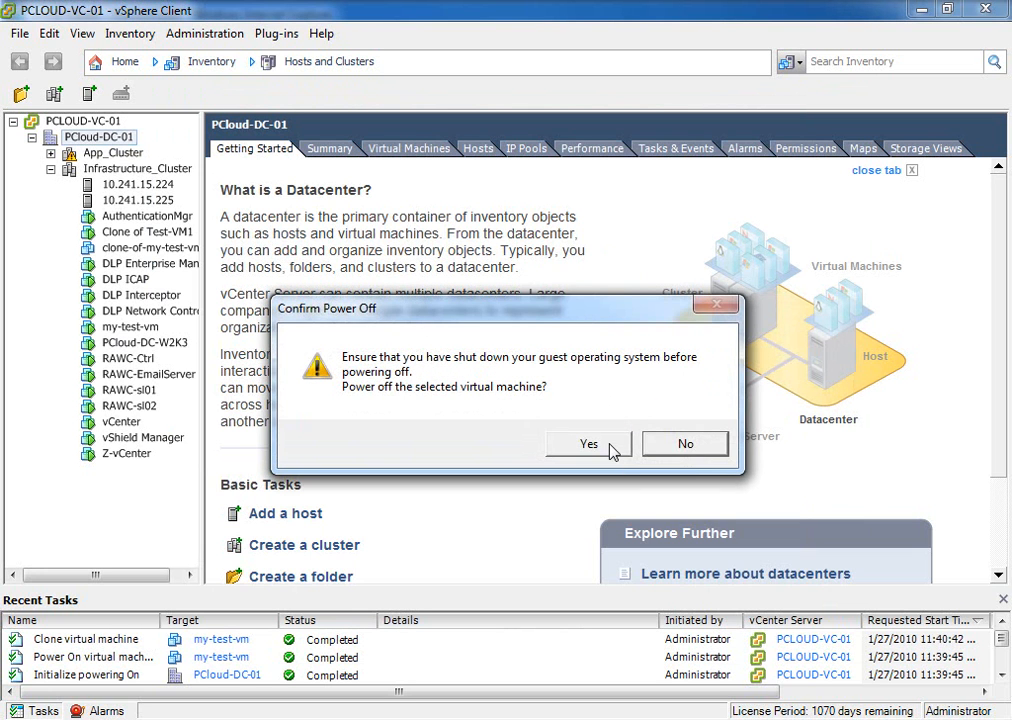
{"action": "left_click", "coordinate": [588, 444]}
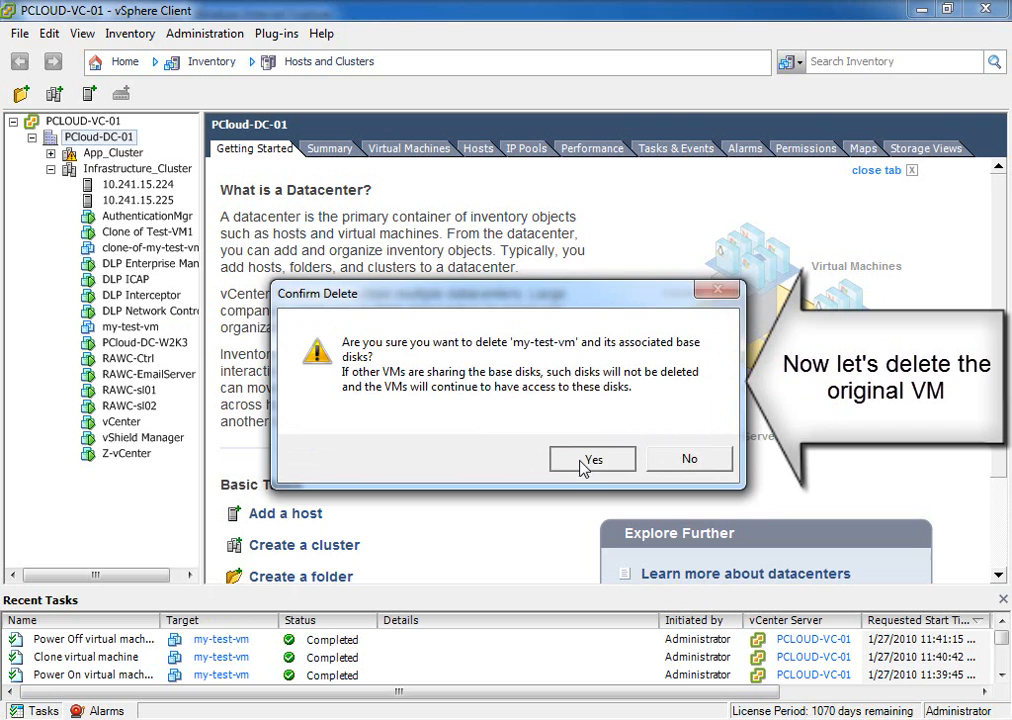
{"action": "left_click", "coordinate": [592, 458]}
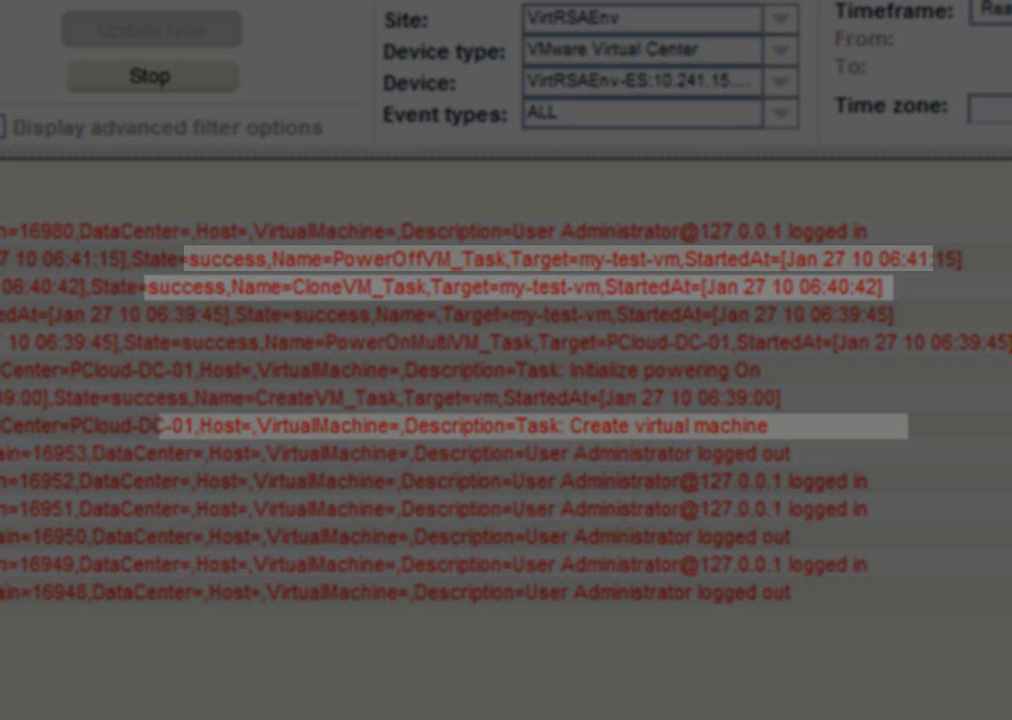
{"action": "mouse_move", "coordinate": [712, 322]}
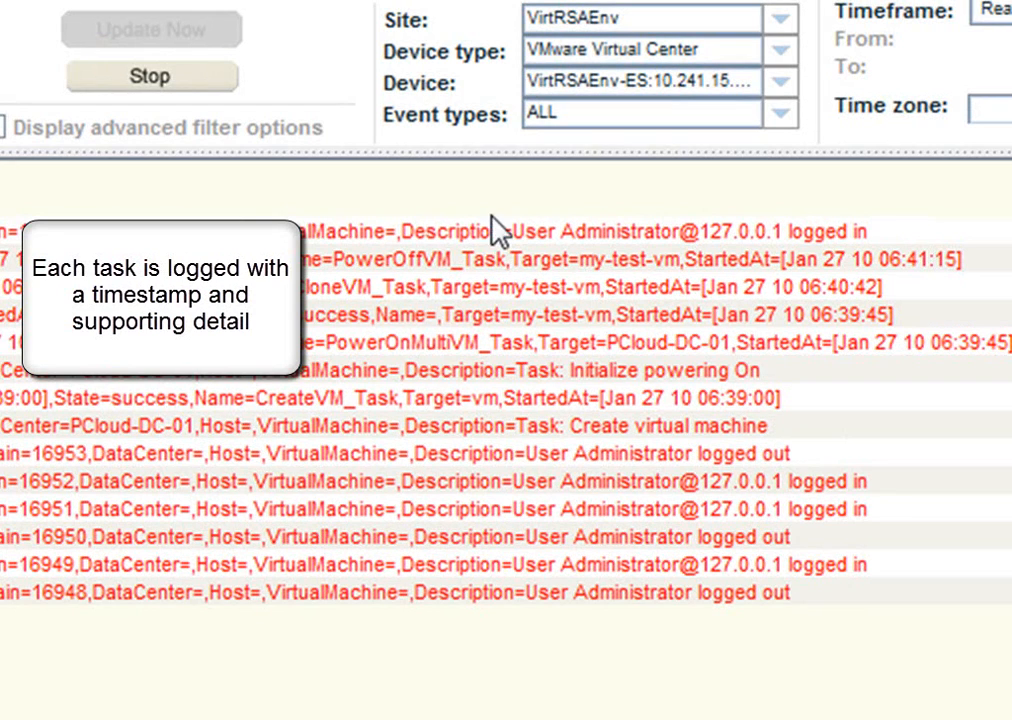
{"action": "mouse_move", "coordinate": [618, 264]}
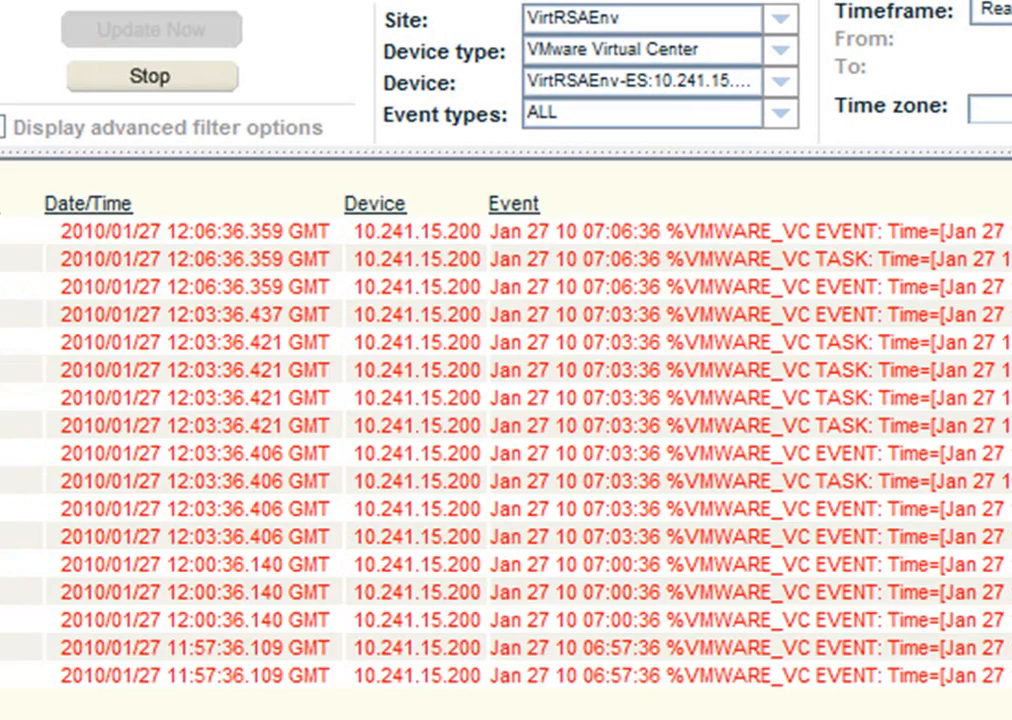
- Scroll across the real-time event list showing the logged vCenter create, power, clone and destroy tasks
{"action": "scroll", "scroll_direction": "right", "scroll_amount": 3}
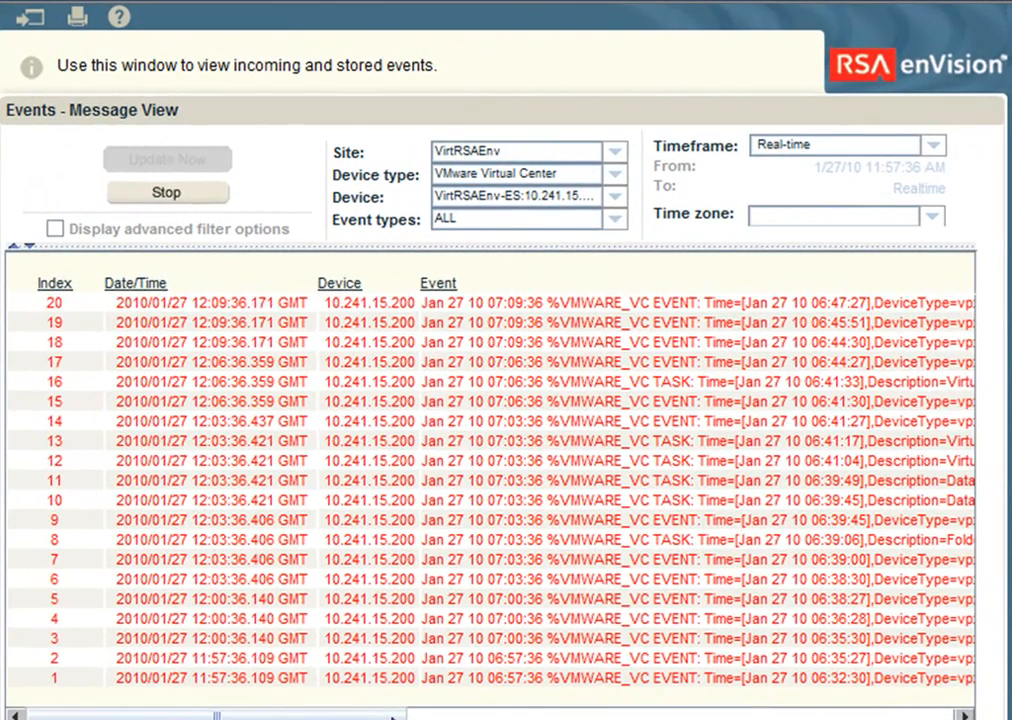
{"action": "scroll", "scroll_direction": "right", "scroll_amount": 3}
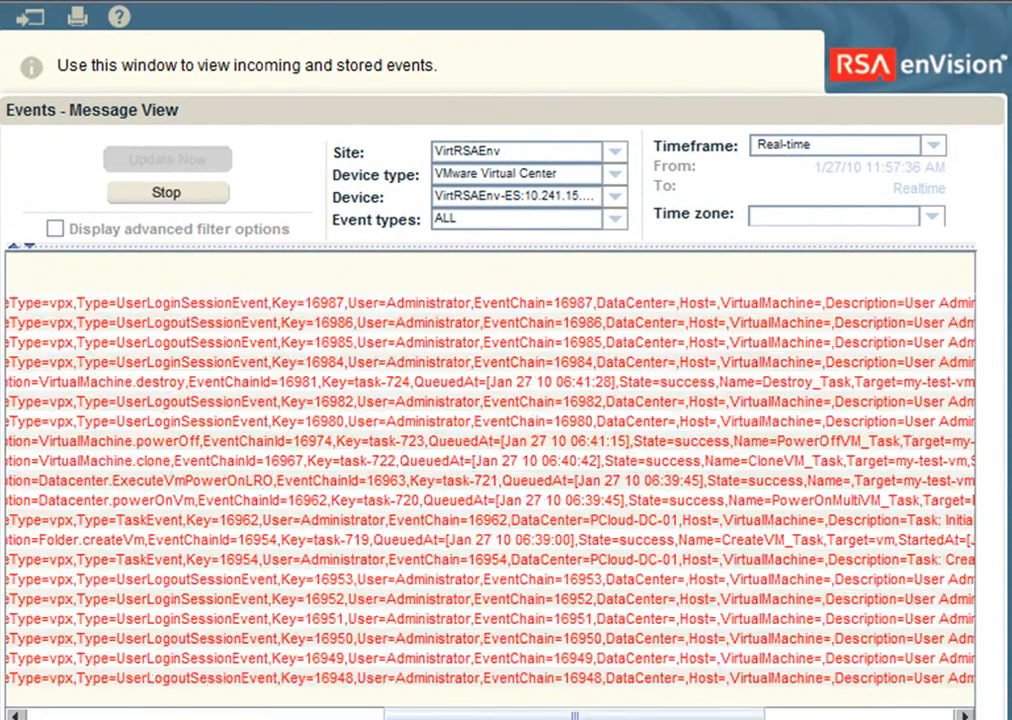